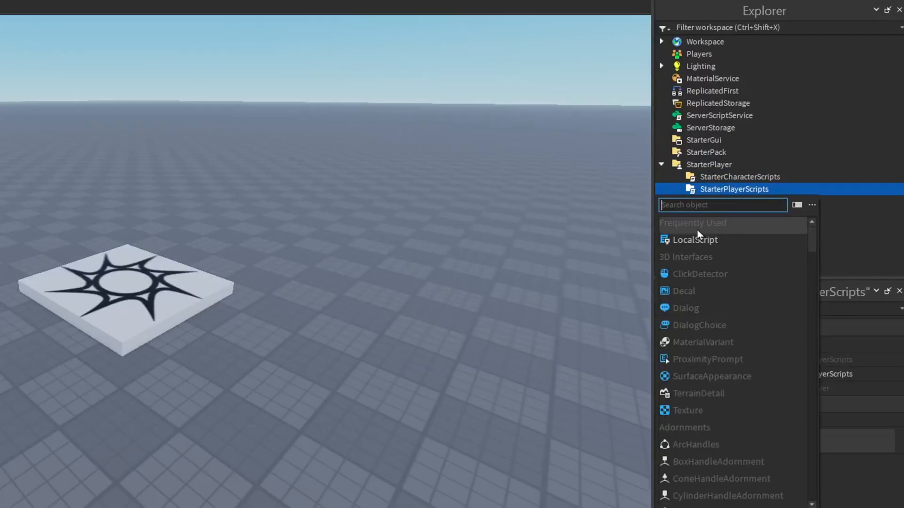
# Step: Add a ChatTags LocalScript to StarterPlayerScripts with GetService lines and a groupId variable
pyautogui.click(695, 240)
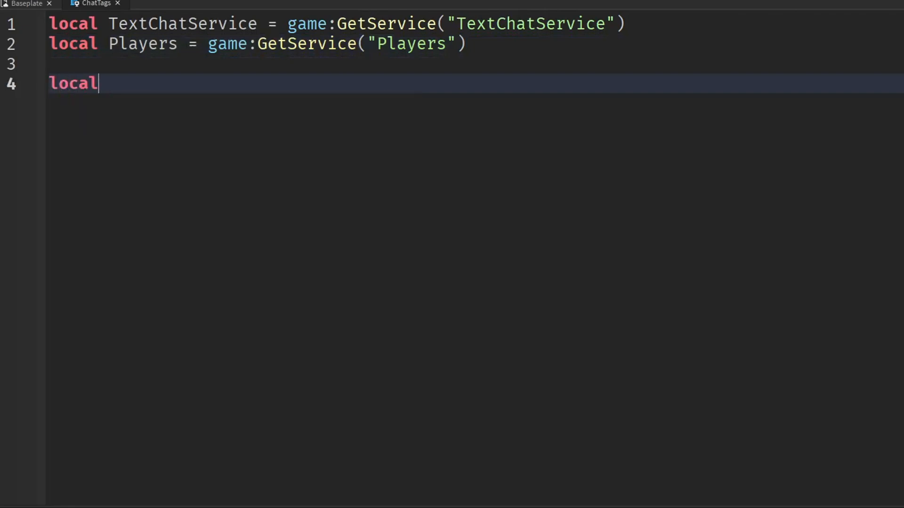
pyautogui.write('groupId =')
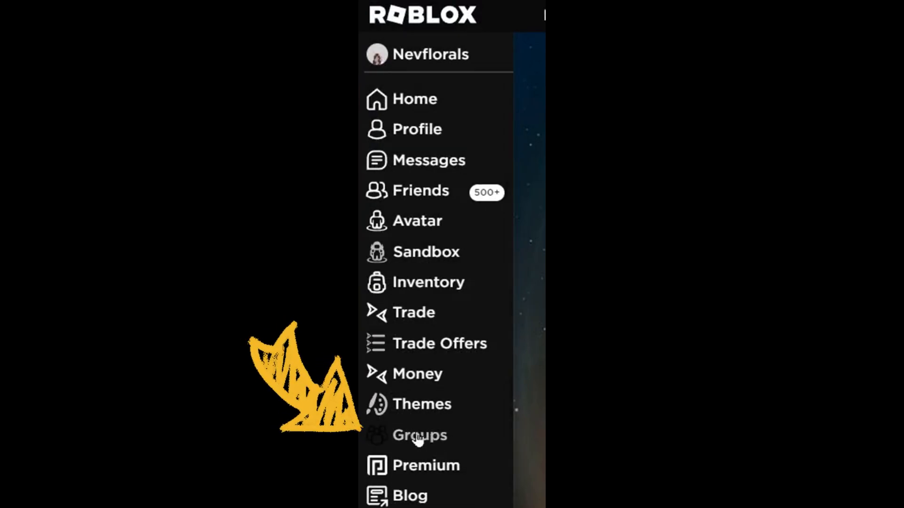
# Step: Go to the Groups page on the Roblox website to find the group's ID
pyautogui.click(419, 435)
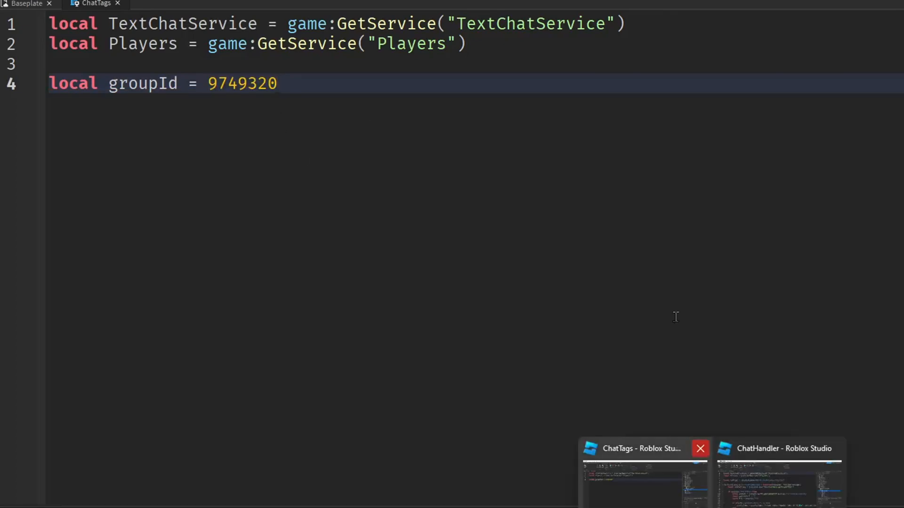
# Step: Write the TextChatService.OnIncomingMessage handler that prefixes messages with the sender's group role in brackets
pyautogui.write('Te')
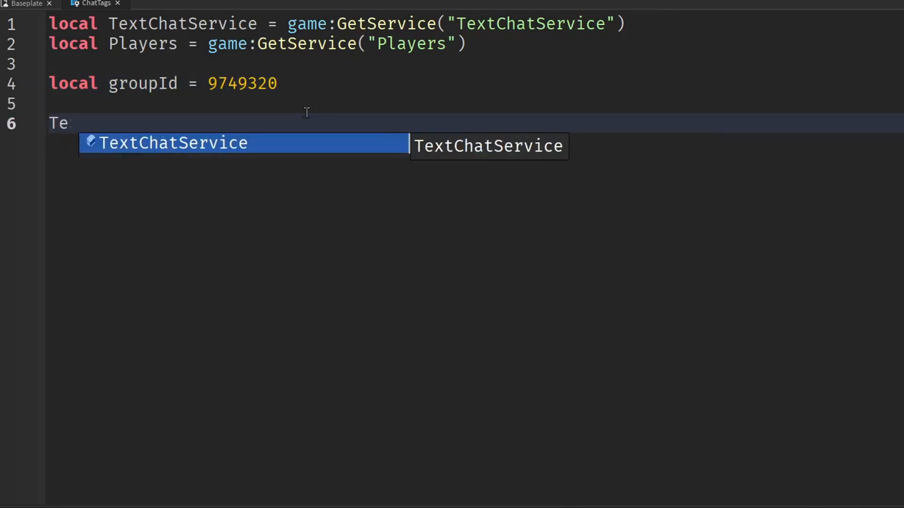
pyautogui.write('TextChatService.OnIncomingMessage')
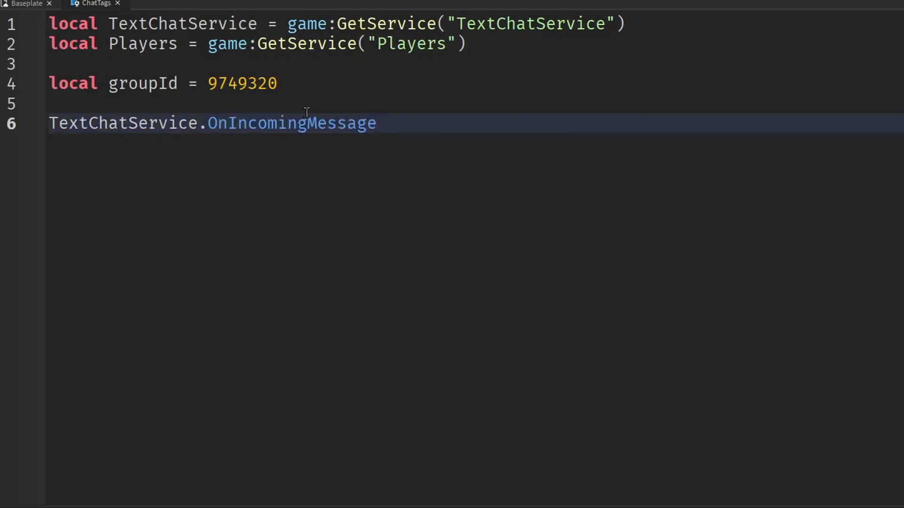
pyautogui.write('= function(message)')
pyautogui.write('local')
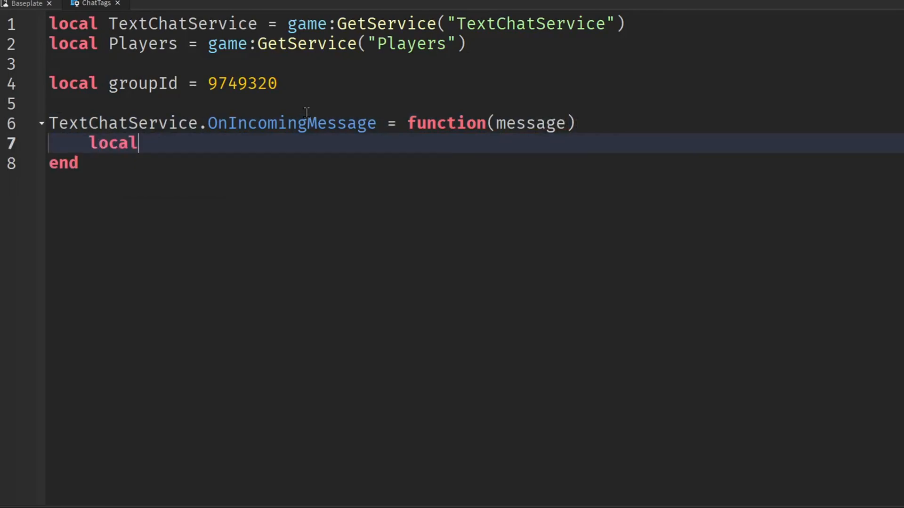
pyautogui.write('properties = Instance.new()')
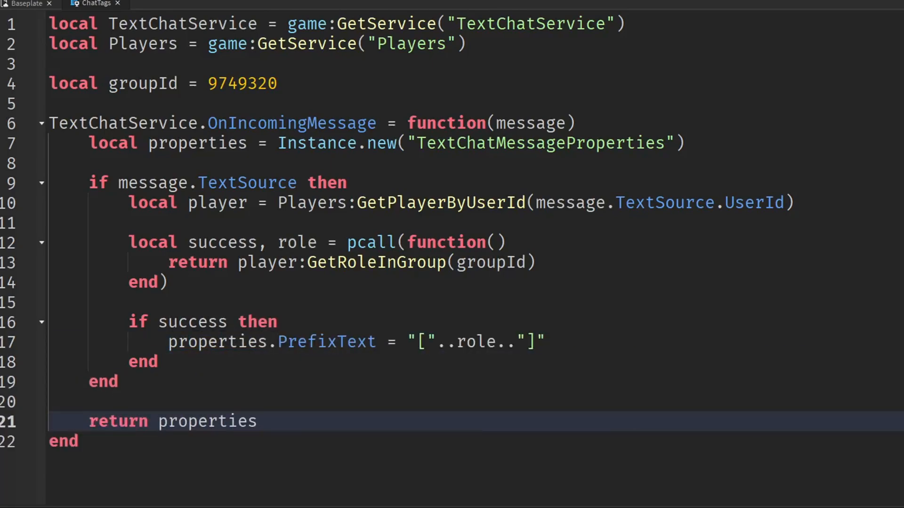
pyautogui.write('function getRTo')
pyautogui.write('return')
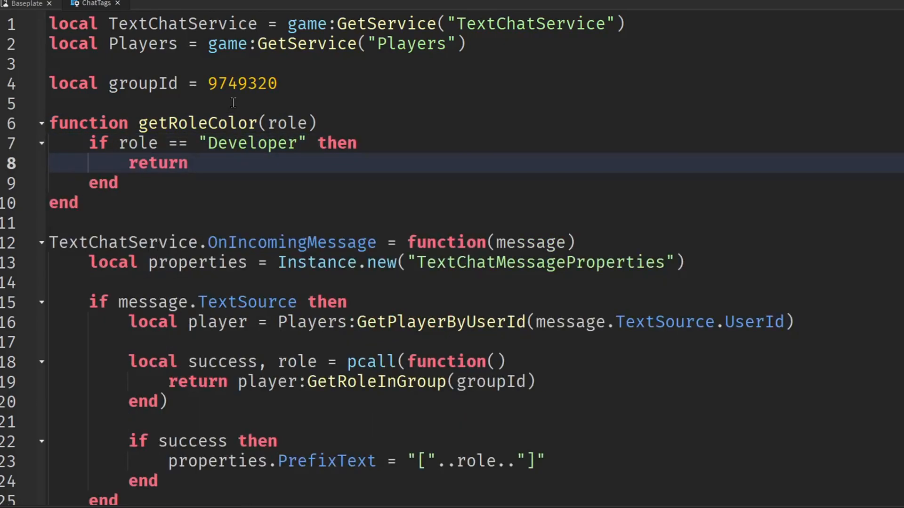
# Step: Make getRoleColor return rgb(255, 0, 0) for Developer and wrap the role prefix in that font colour
pyautogui.write('"rgb(255, 0, 0)"')
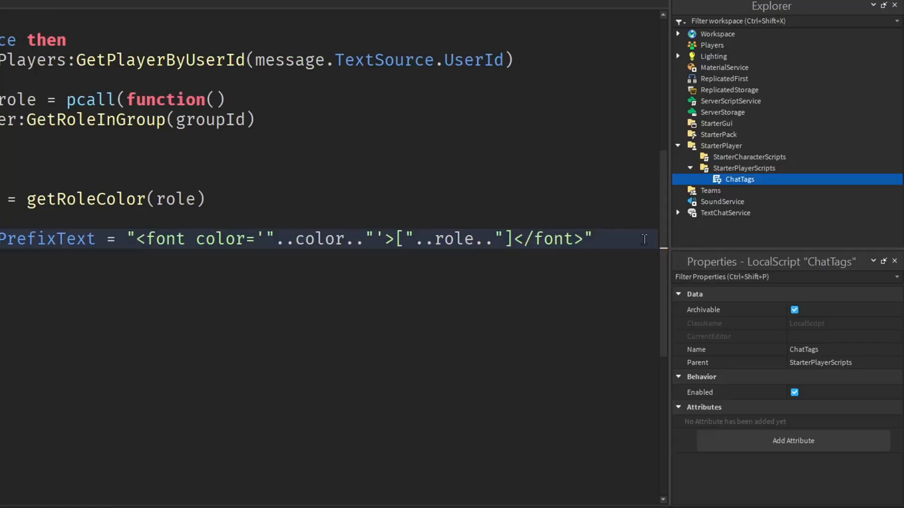
pyautogui.write('..messa')
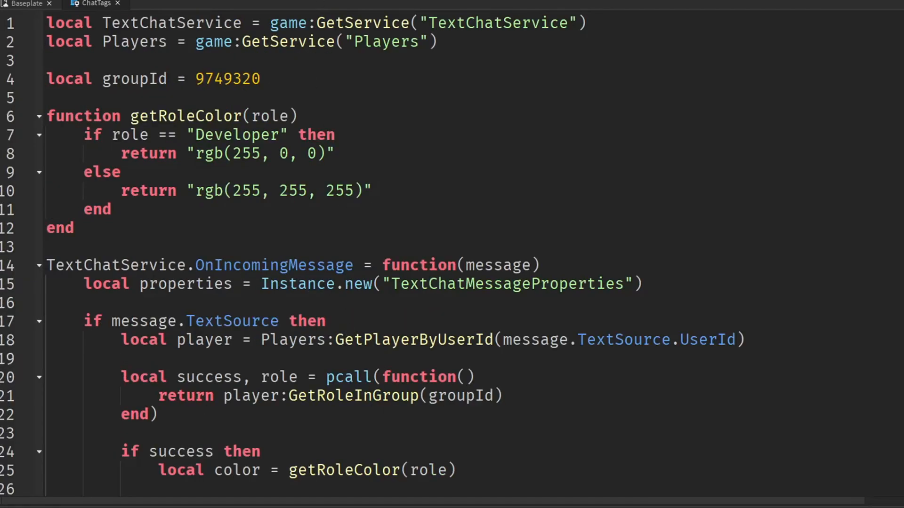
# Step: Playtest and send 'hello' in chat, which shows a red [Developer] tag before the name
pyautogui.click(20, 79)
pyautogui.write('hell')
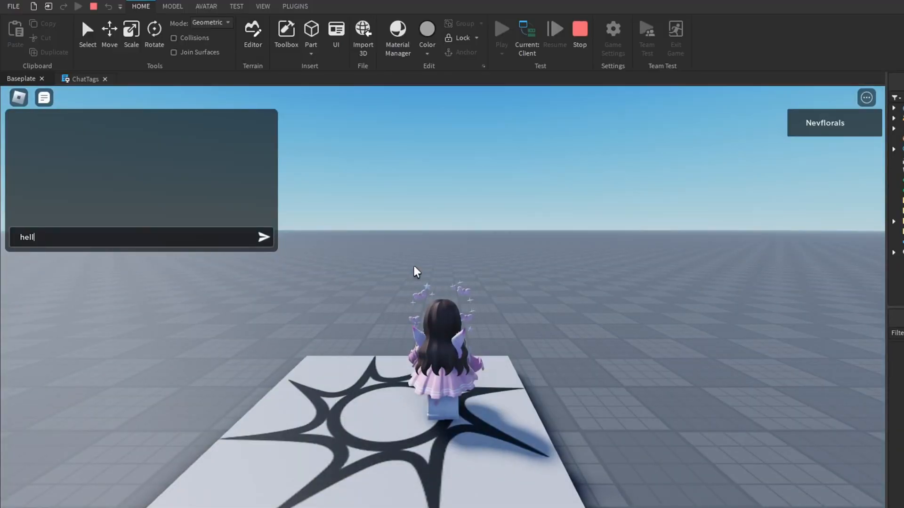
pyautogui.press('Return')
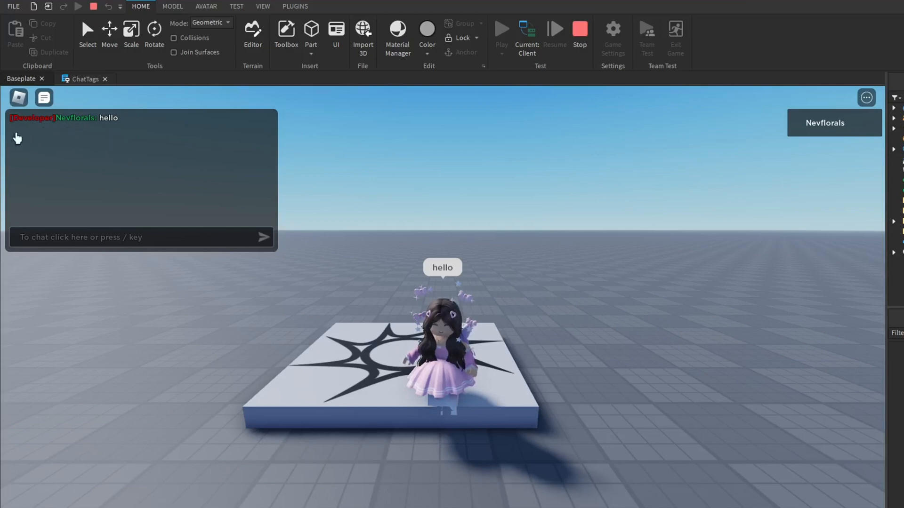
pyautogui.click(104, 79)
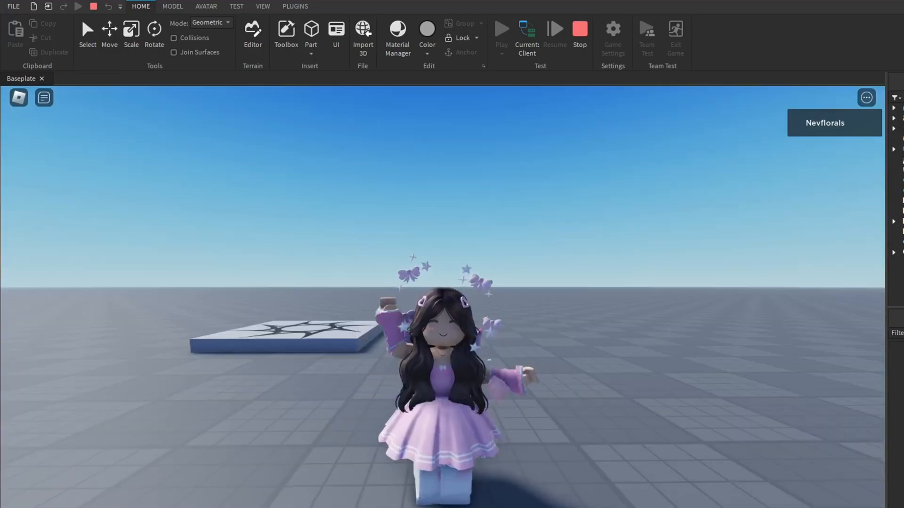